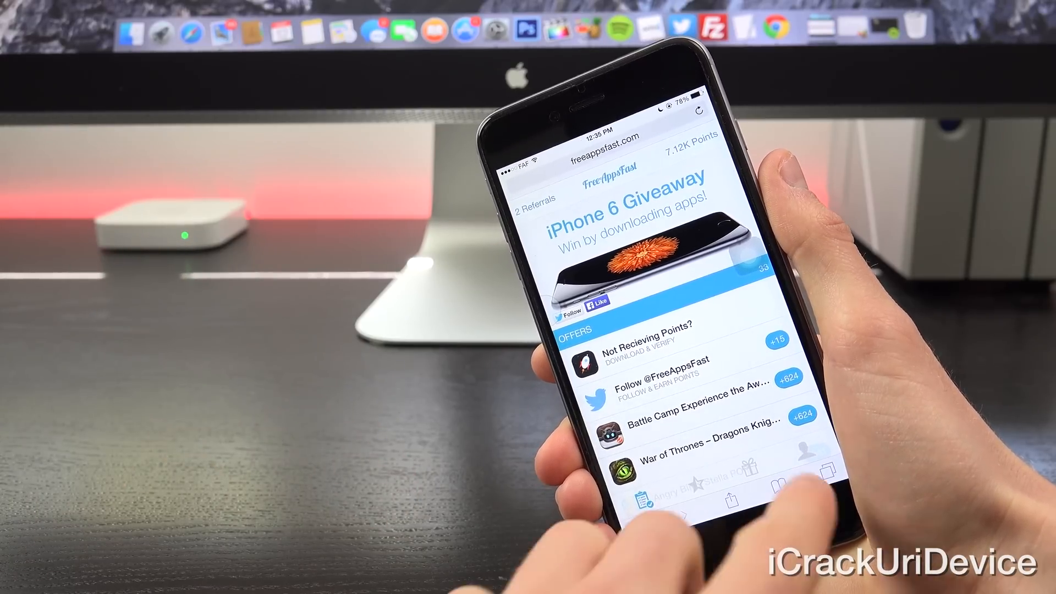
Step: Scroll the article down to the 'As mentioned above' paragraph on build number and revisions
{"action": "left_click", "coordinate": [822, 483]}
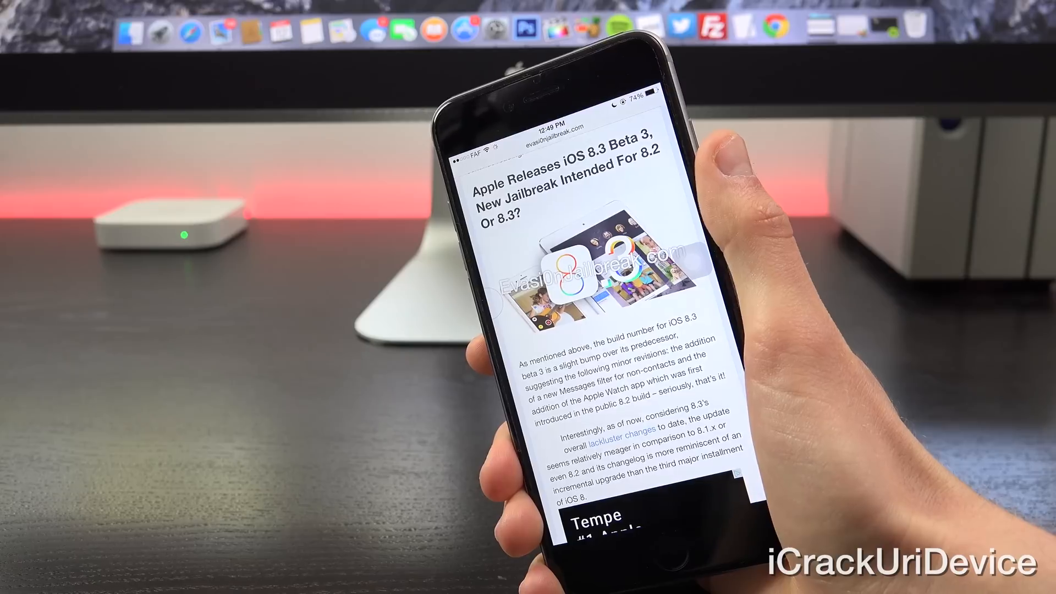
{"action": "scroll", "scroll_direction": "down", "scroll_amount": 3}
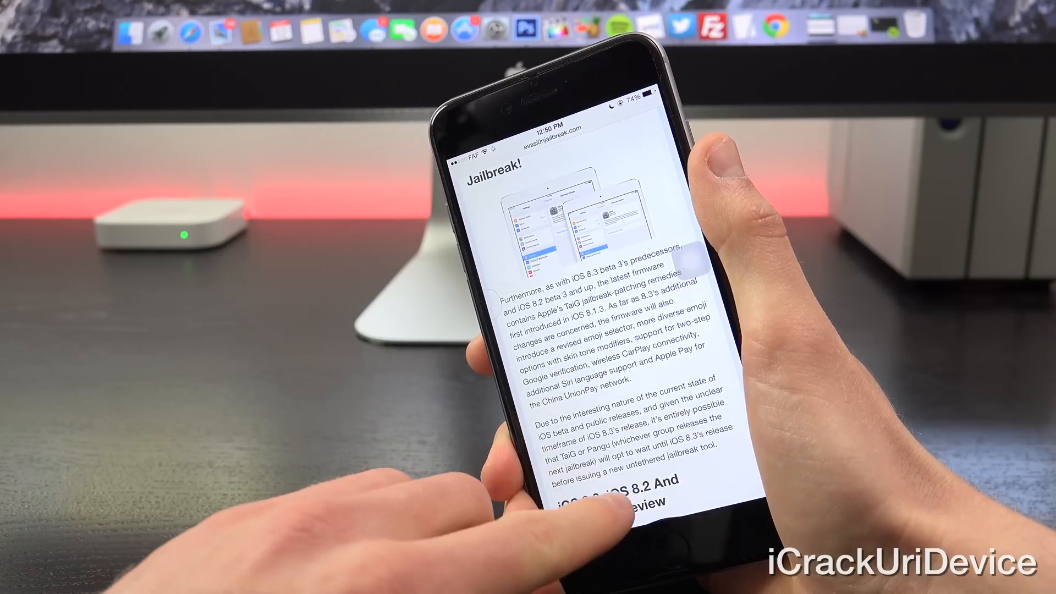
Step: Scroll past the Jailbreak section to the 'iOS 8.3, iOS 8.2 And Jailbreak Review' heading
{"action": "scroll", "scroll_direction": "down", "scroll_amount": 3}
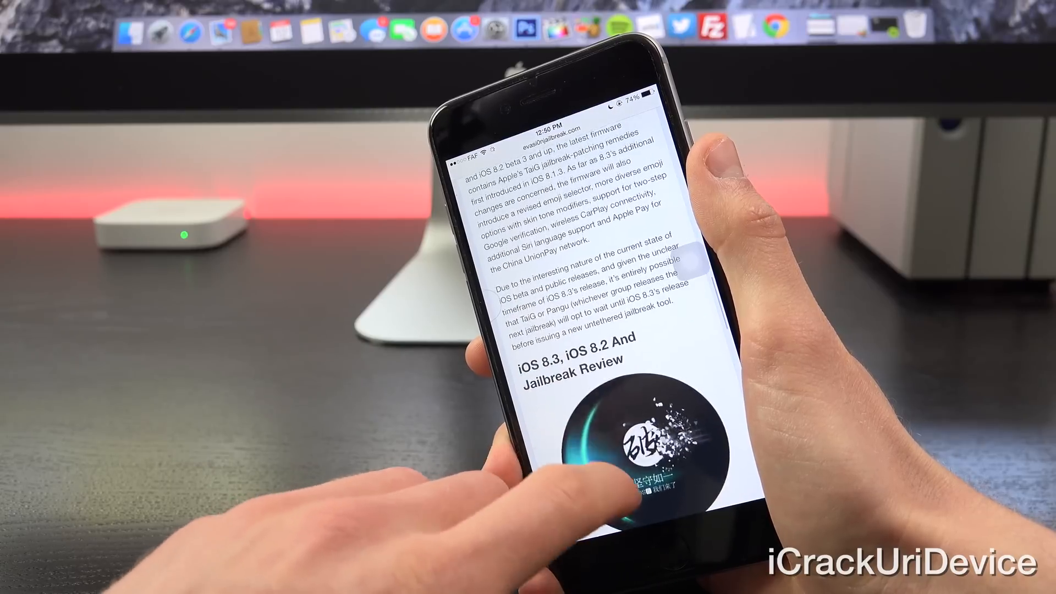